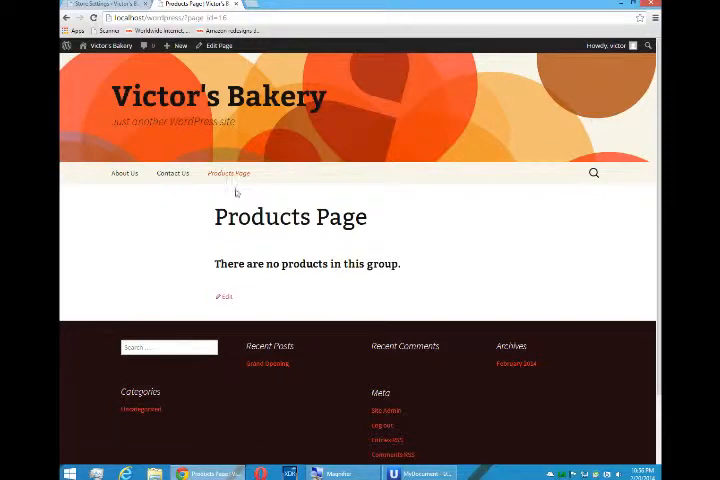
Step: Go from the storefront to the admin area, landing on WP e-Commerce Store Settings
click(228, 172)
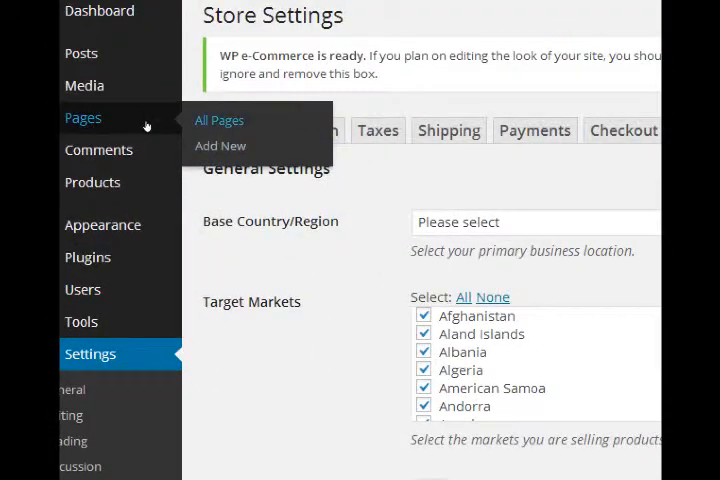
Step: Show the site's Pages list with About Us, Contact Us, Products Page and Checkout
click(218, 120)
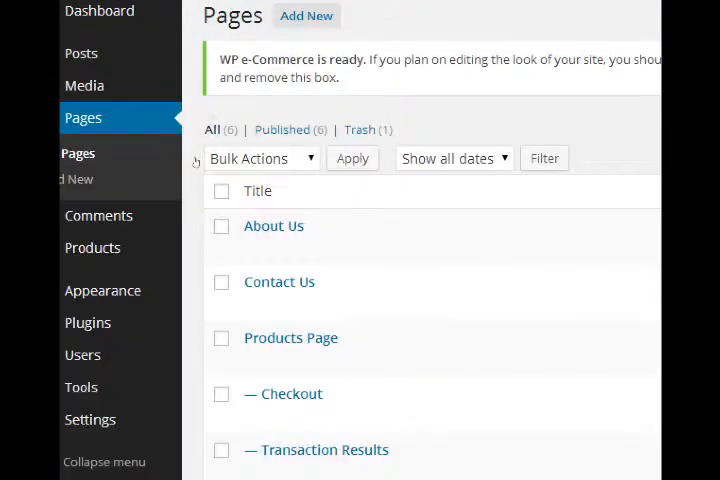
scroll(down, 3)
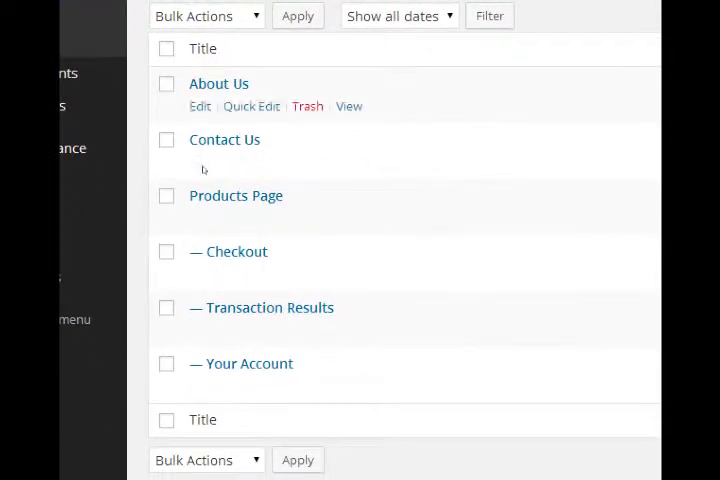
mouse_move(200, 236)
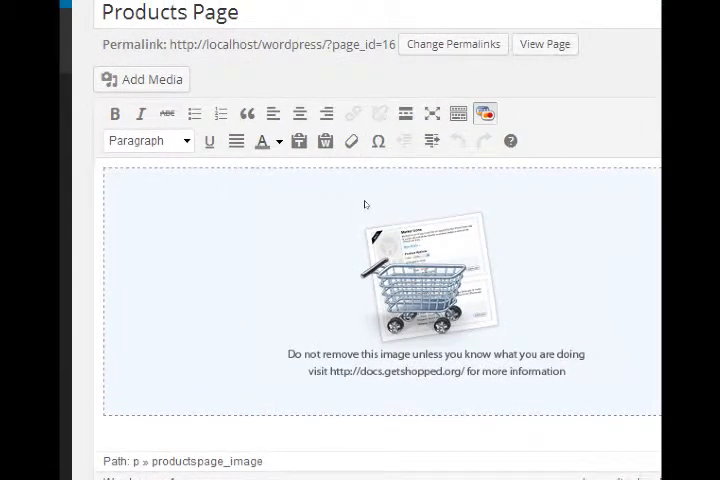
scroll(down, 3)
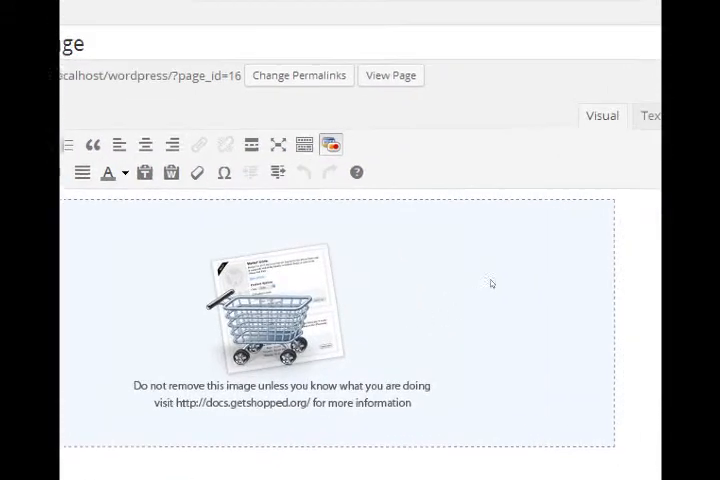
scroll(down, 3)
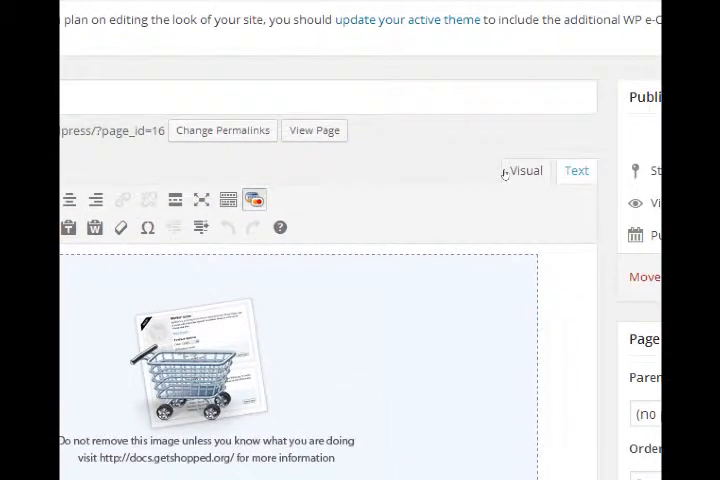
click(576, 170)
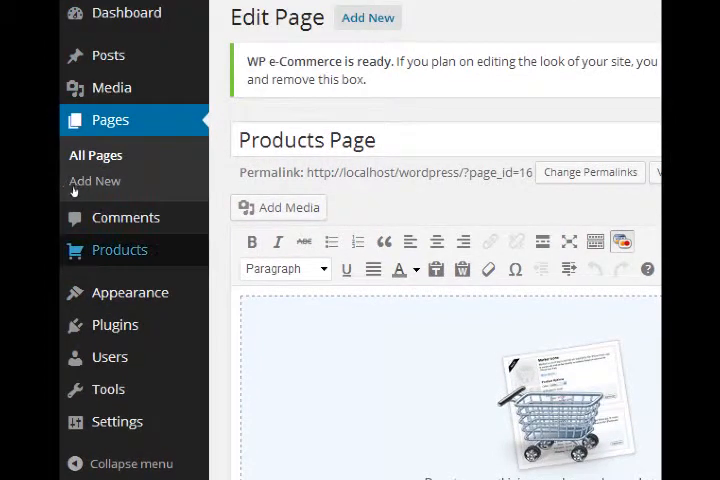
mouse_move(120, 250)
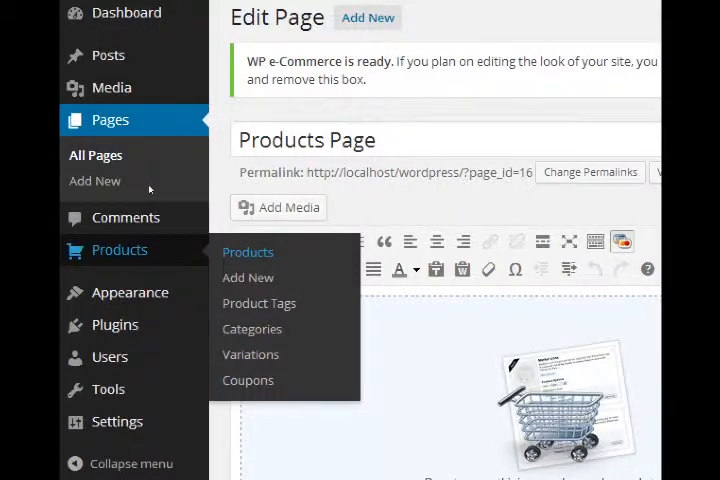
Step: Start a blank Add New Product form from the Products menu
click(248, 252)
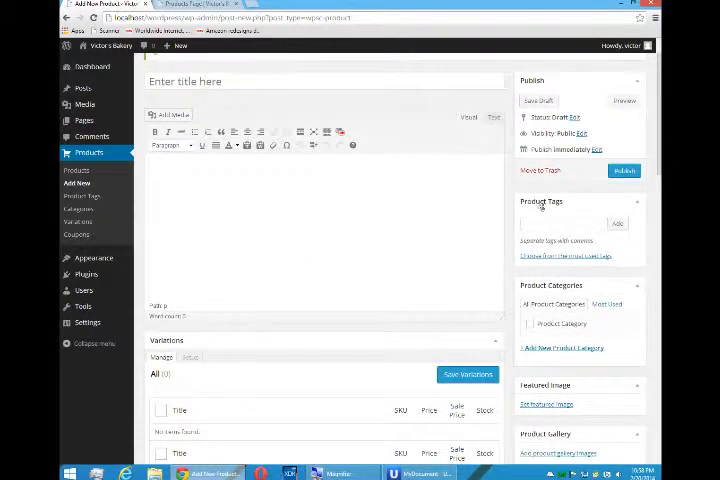
scroll(down, 3)
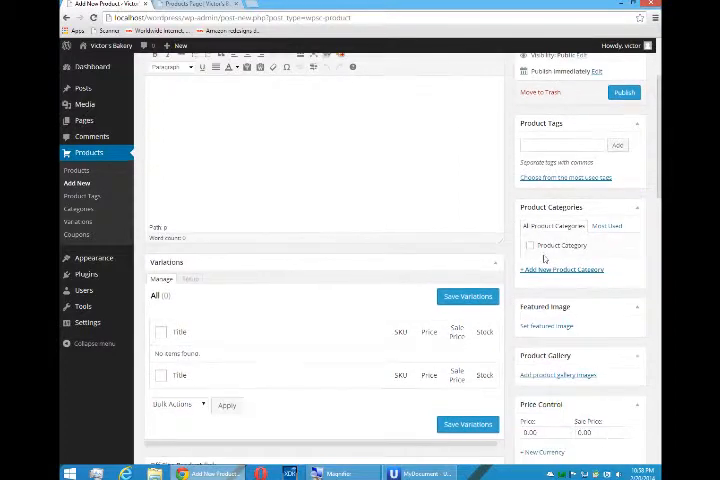
scroll(down, 3)
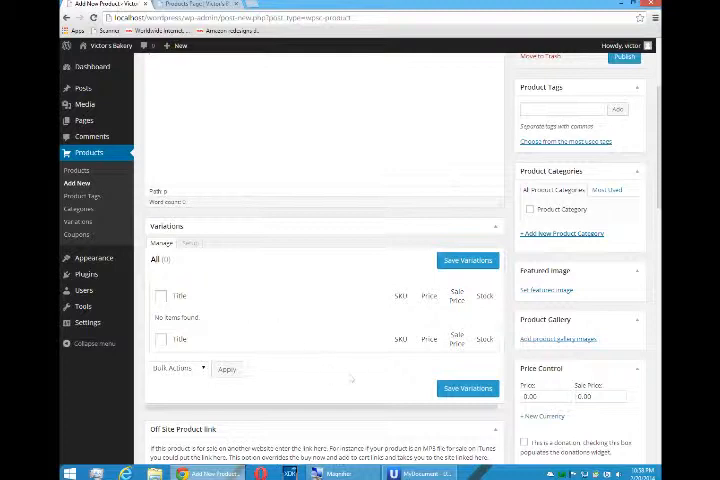
scroll(down, 3)
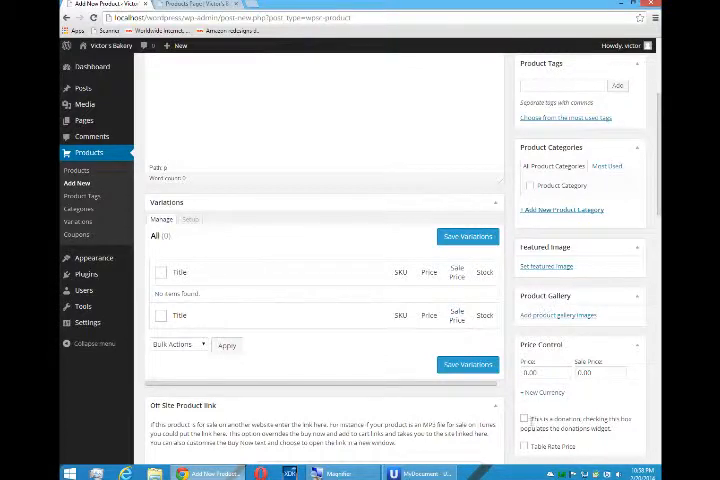
scroll(down, 3)
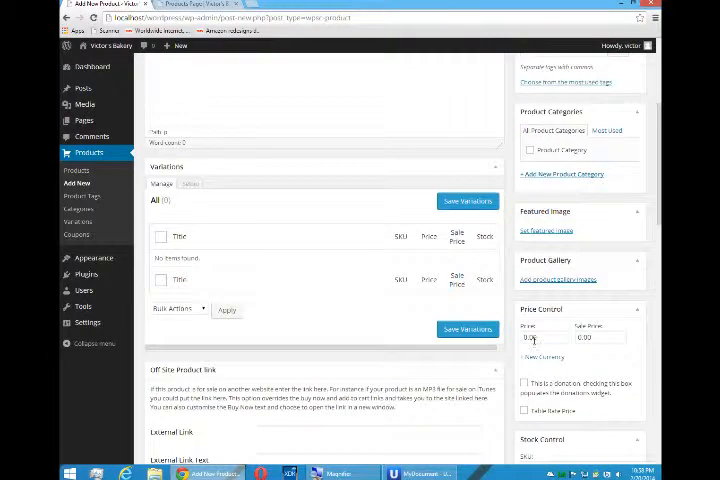
scroll(down, 3)
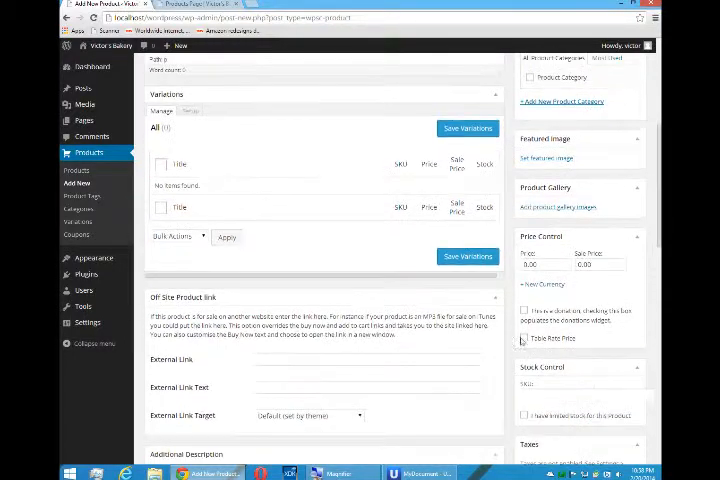
scroll(down, 3)
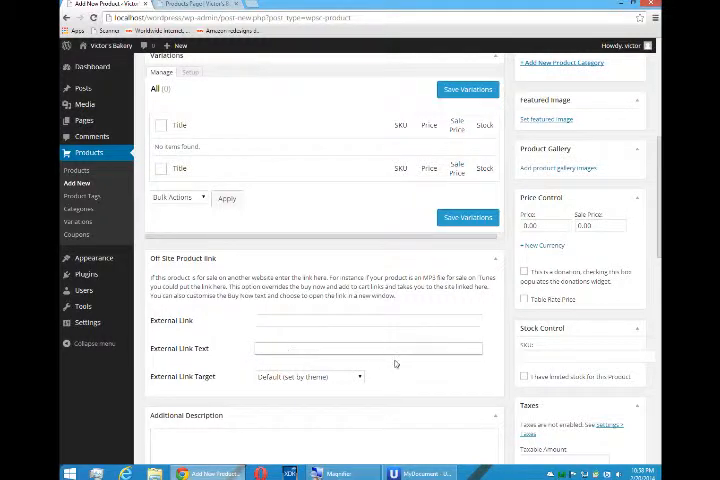
scroll(down, 3)
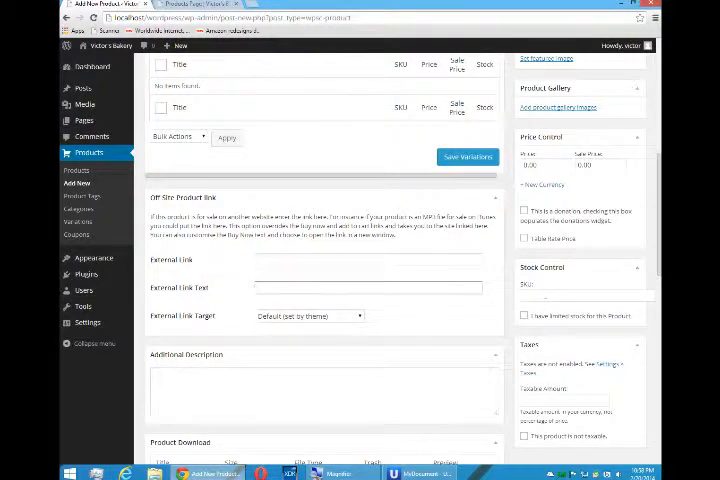
scroll(down, 3)
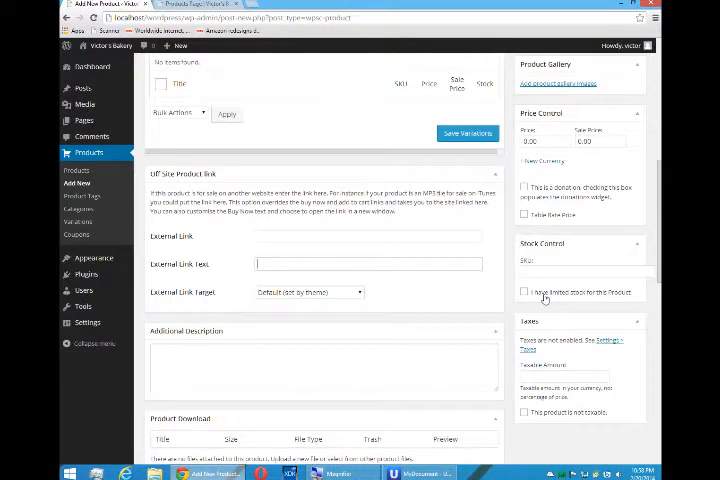
scroll(down, 3)
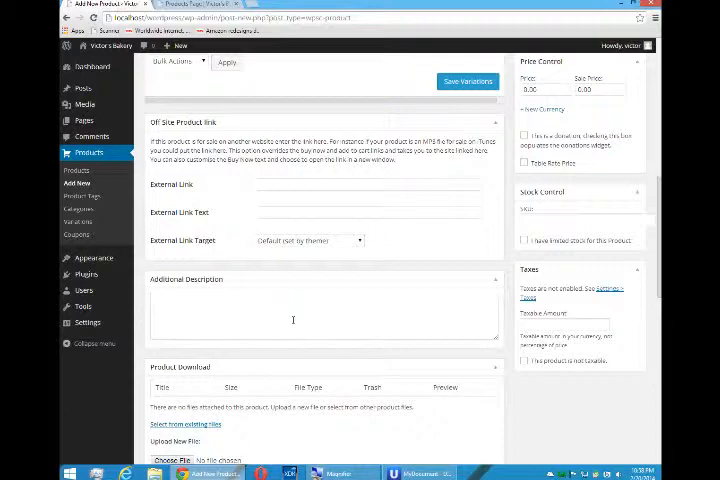
scroll(down, 3)
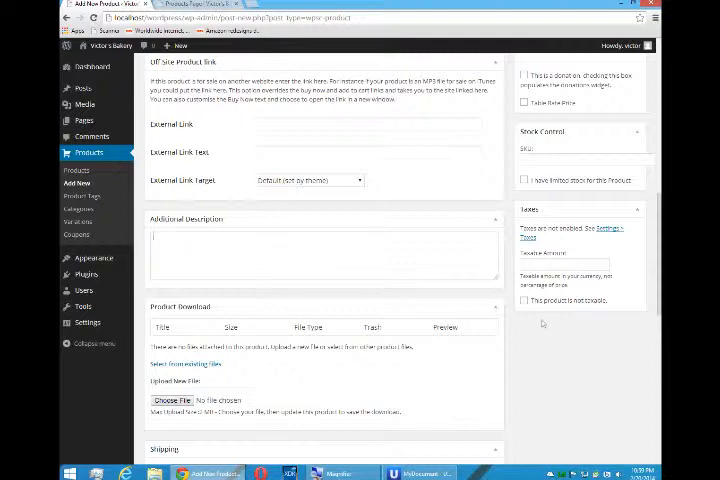
scroll(down, 3)
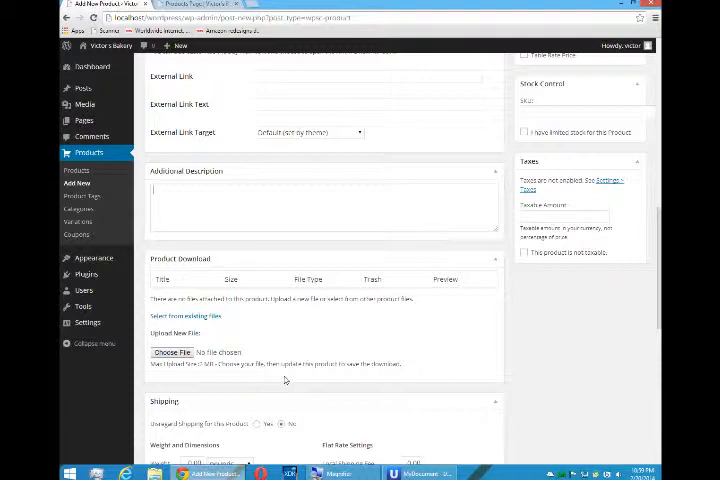
scroll(down, 3)
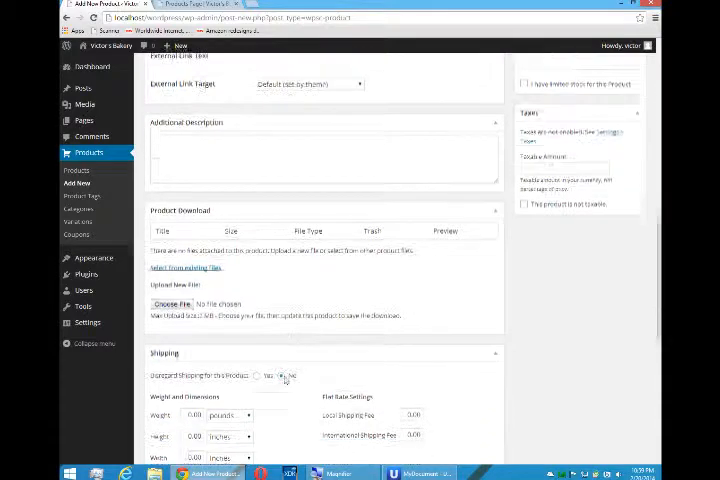
scroll(down, 3)
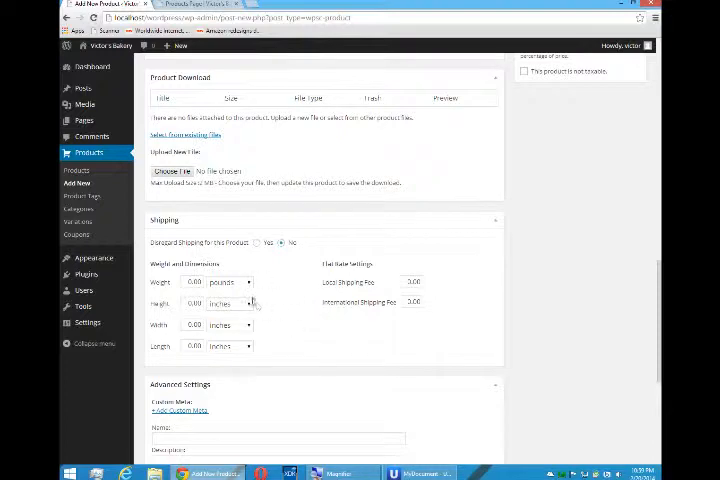
scroll(down, 3)
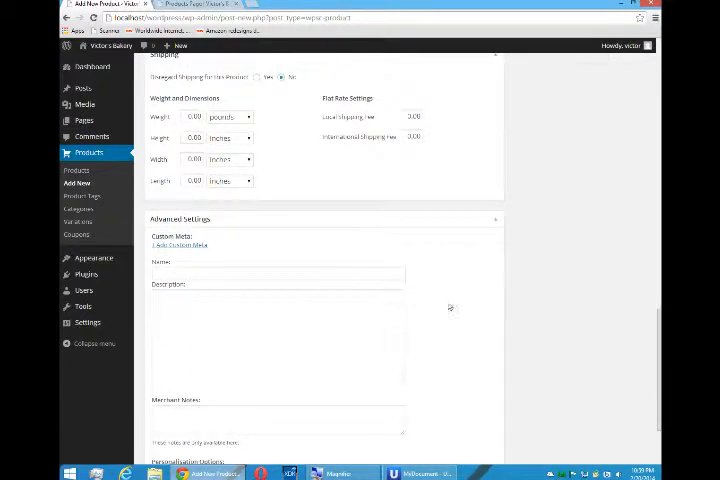
scroll(down, 3)
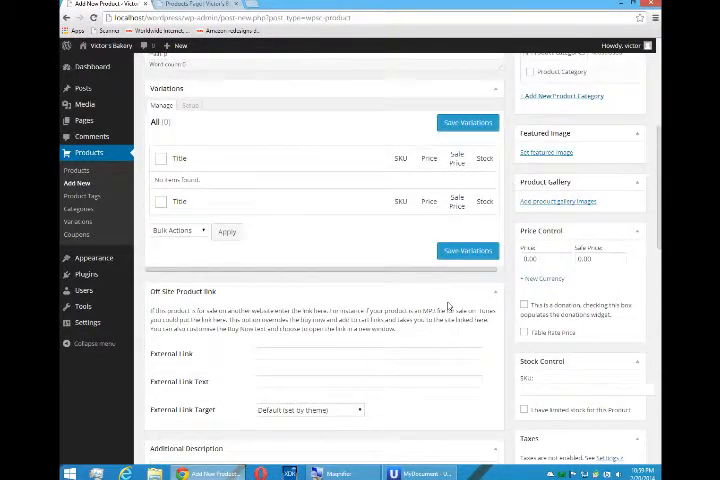
scroll(up, 3)
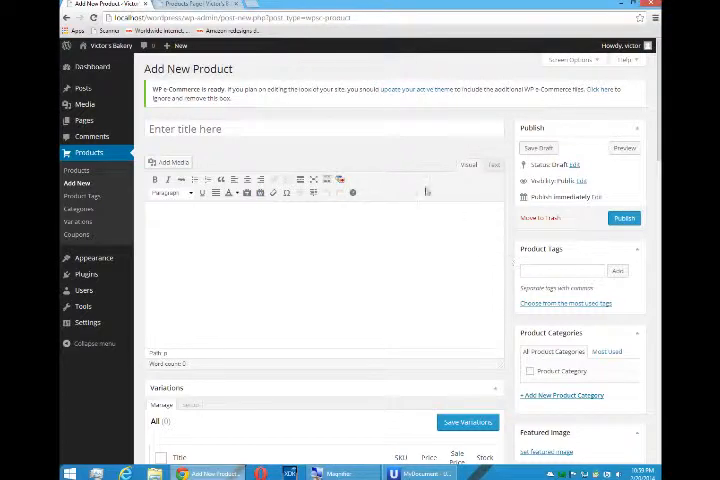
Step: Enter 'VmC Pecan Pie' as the new product's title
click(324, 128)
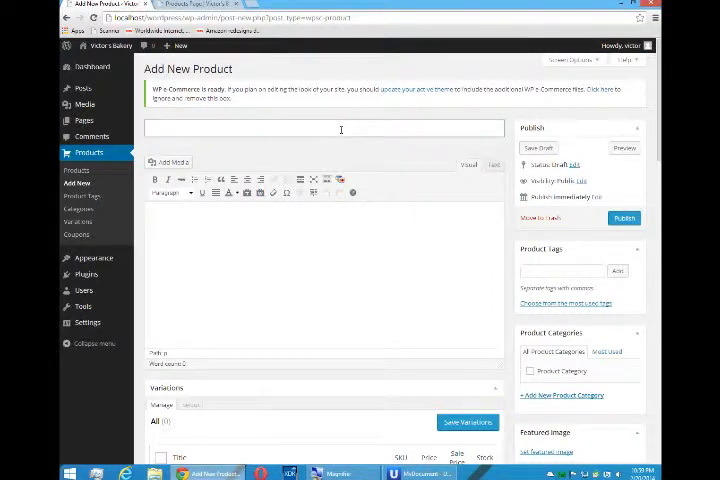
text(VmC Pecan P)
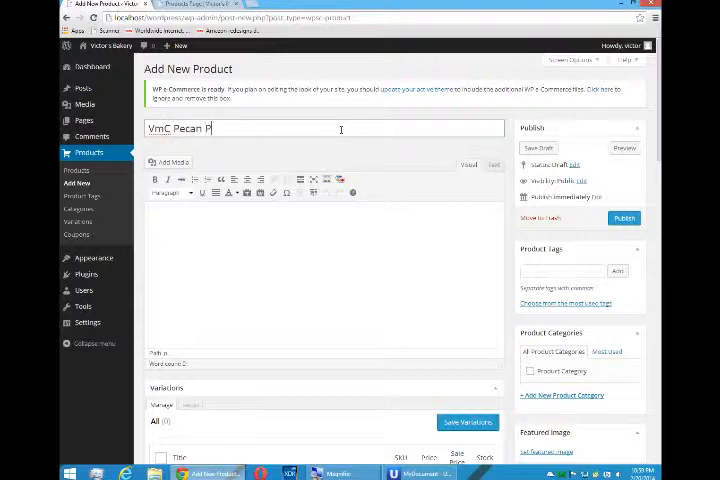
text(ie)
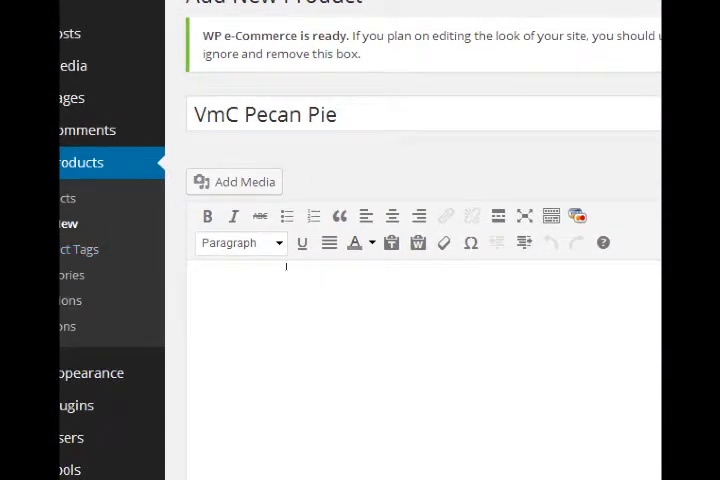
Step: Describe it as 'All natural, traditional pecan pie, just like Grandma used to make.'
scroll(down, 3)
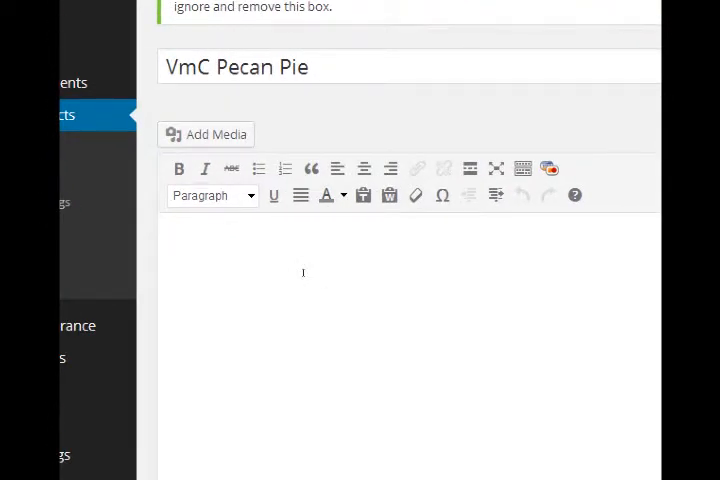
text(All na)
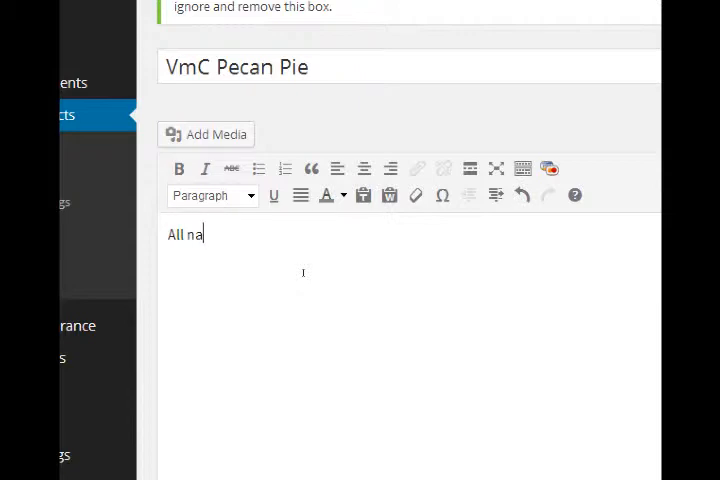
text(tural)
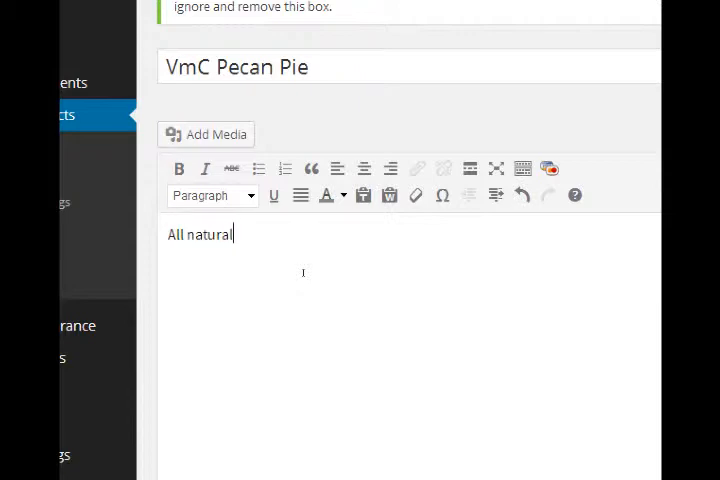
text(, tradiot)
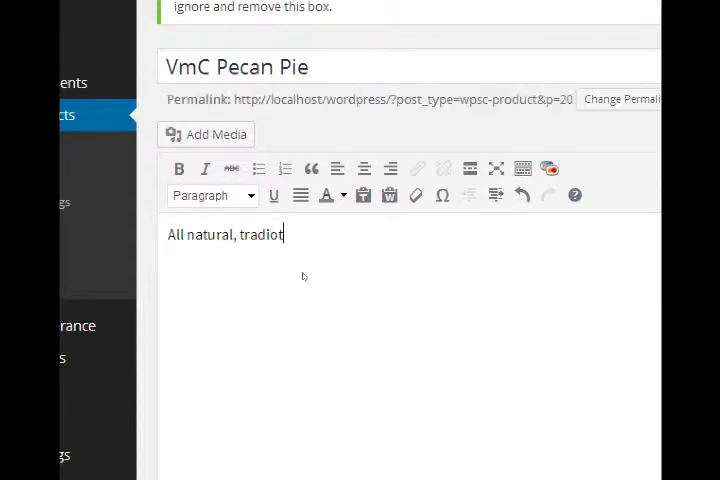
key(Backspace)
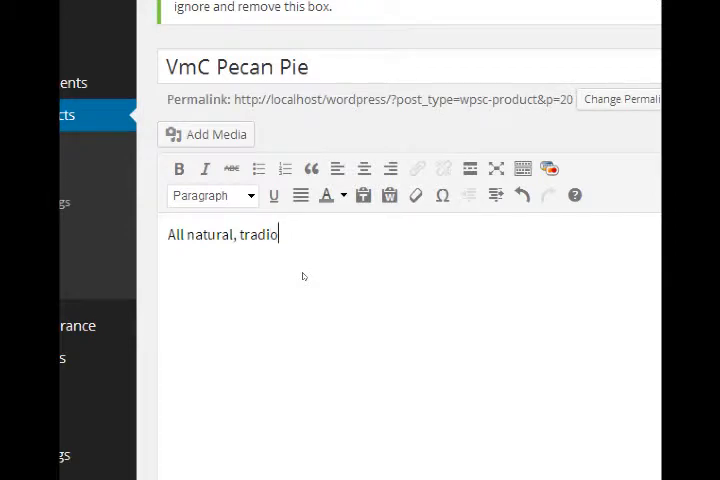
key(BackSpace)
text(tional pec)
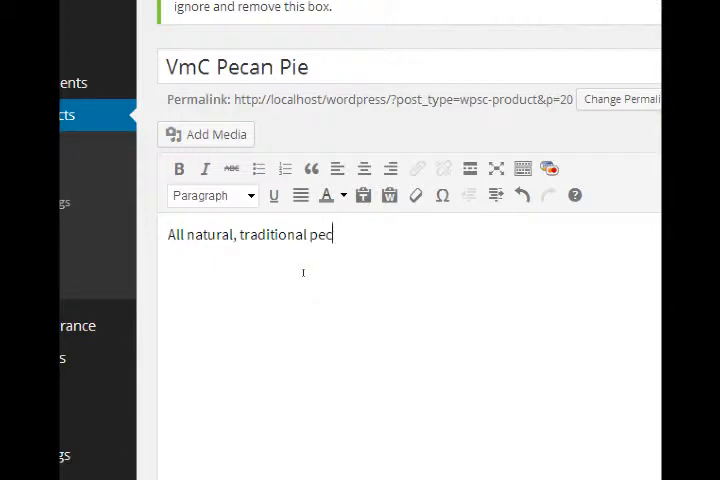
text(an pie, just like)
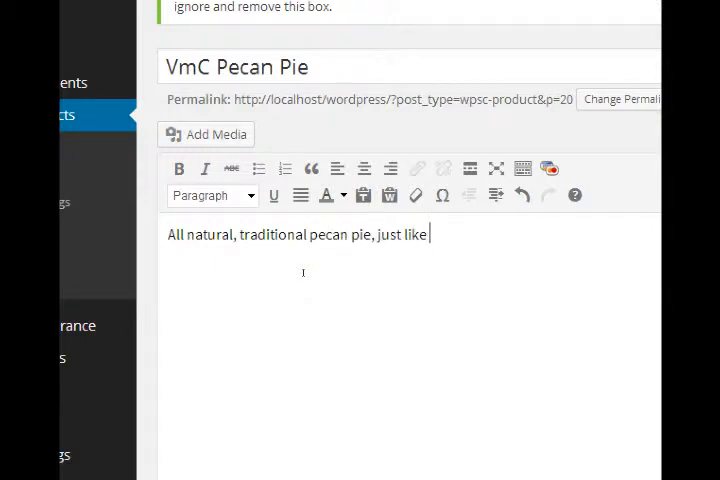
text(Grandma)
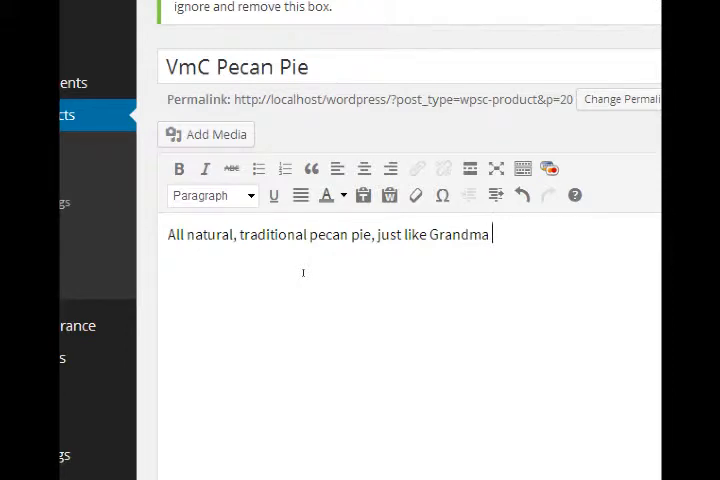
text(used to make.)
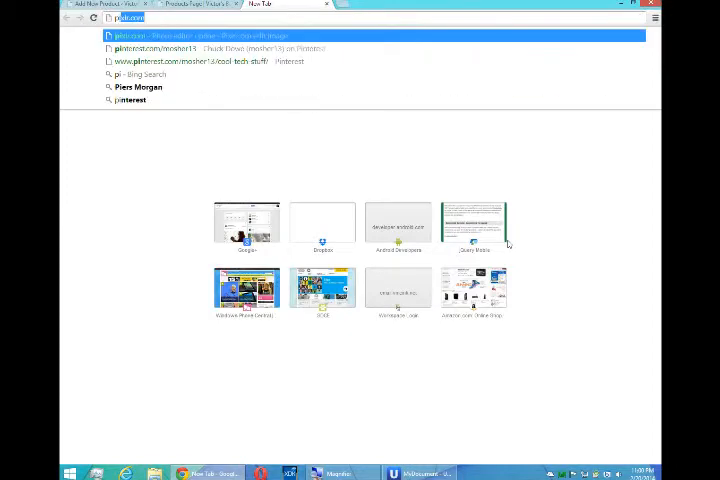
Step: Search Bing for 'pecan pie' and save a result photo to the Desktop
text(pie)
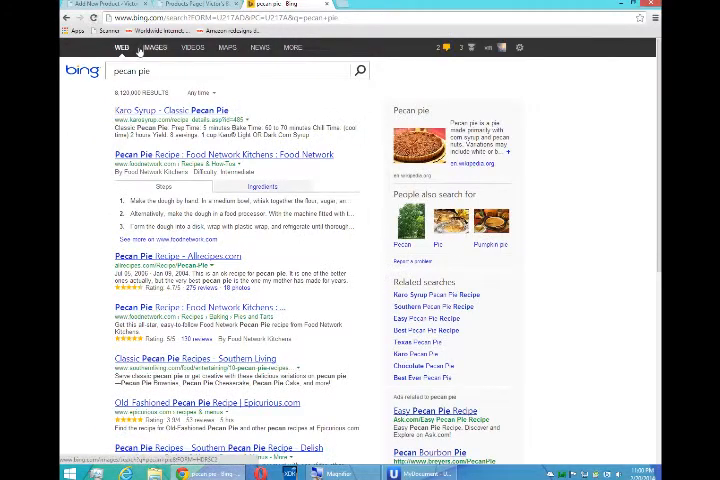
click(152, 48)
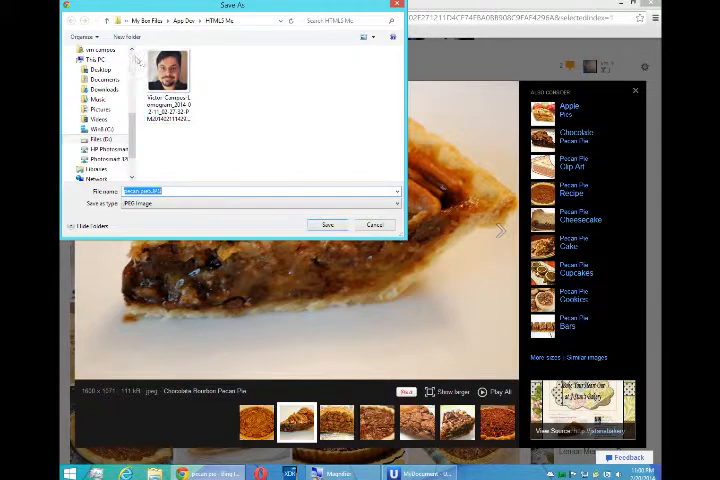
click(94, 62)
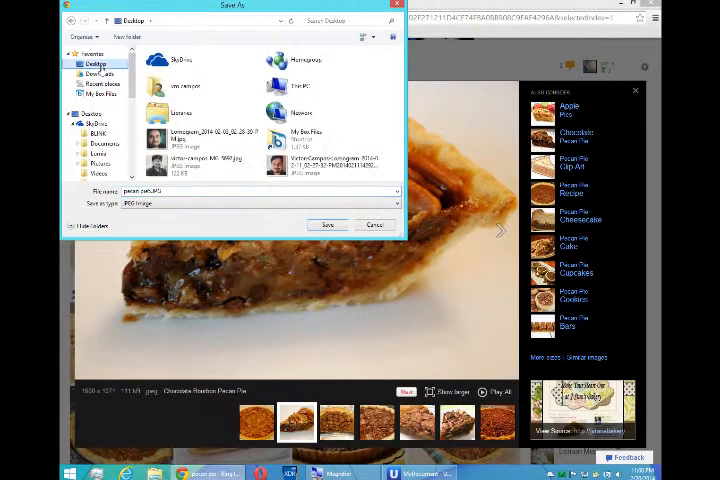
click(328, 224)
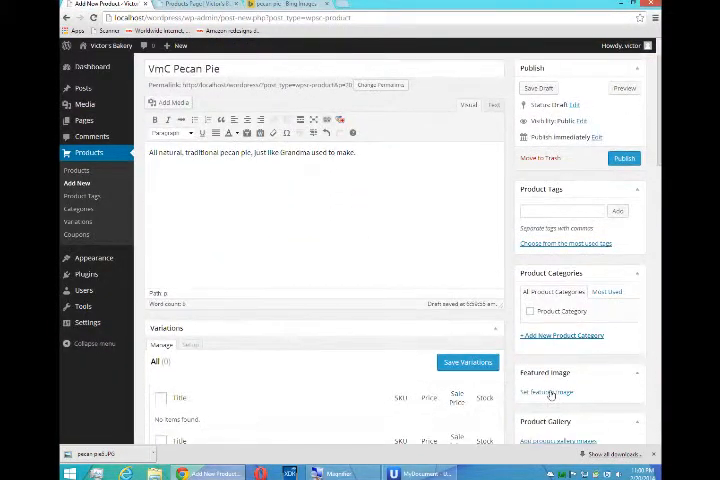
Step: Upload the saved pecan pie photo and set it as the product's featured image
click(548, 392)
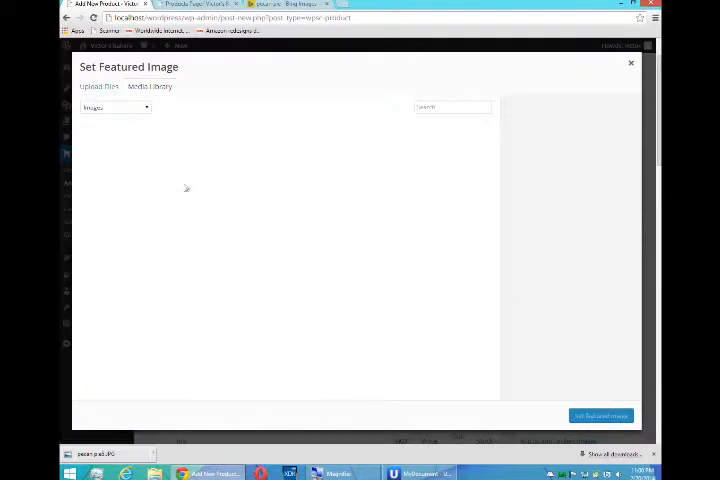
click(98, 86)
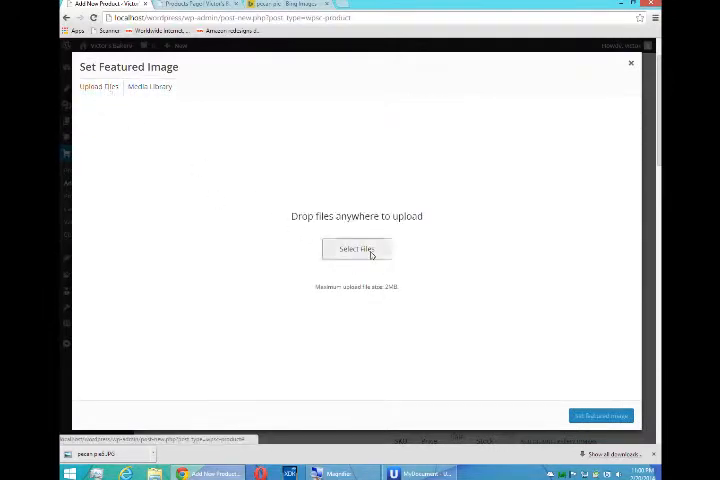
click(356, 250)
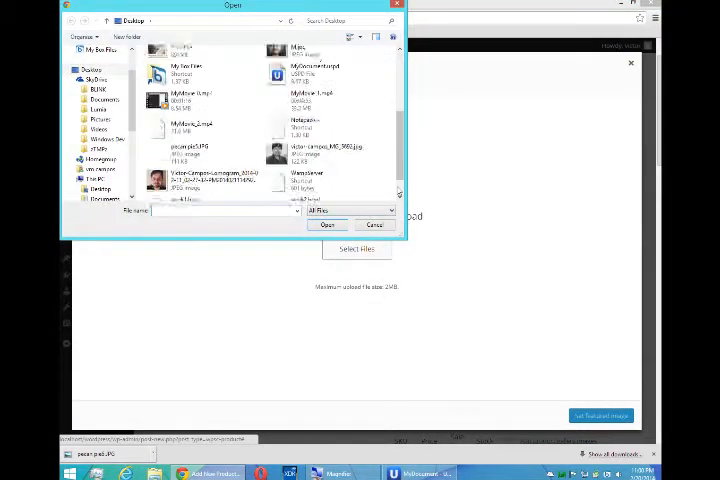
click(190, 136)
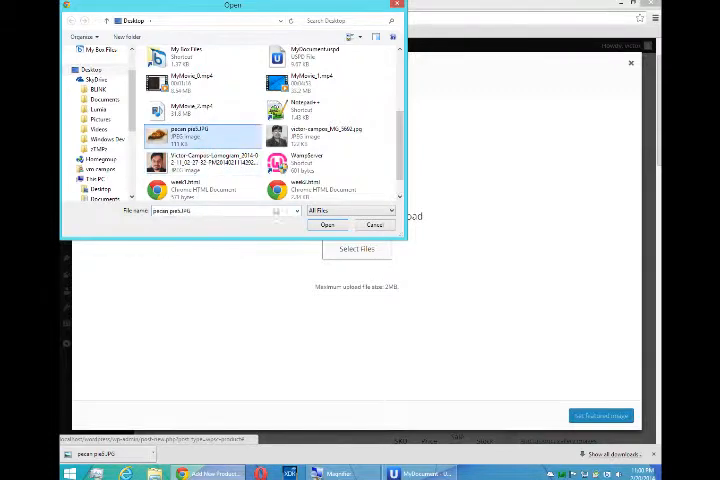
click(328, 224)
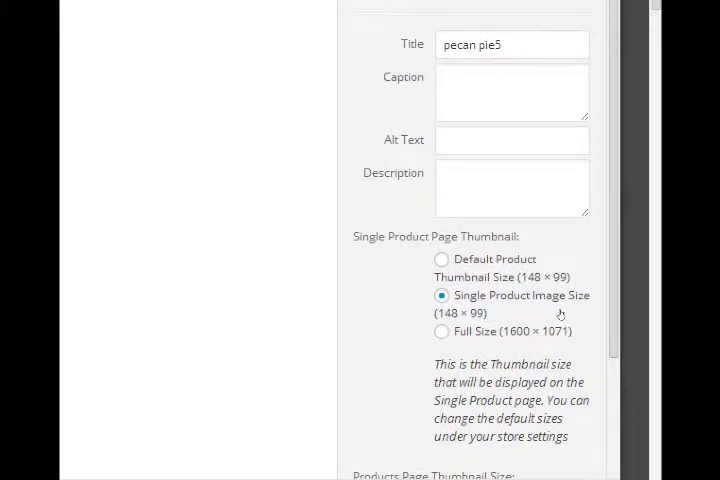
scroll(down, 3)
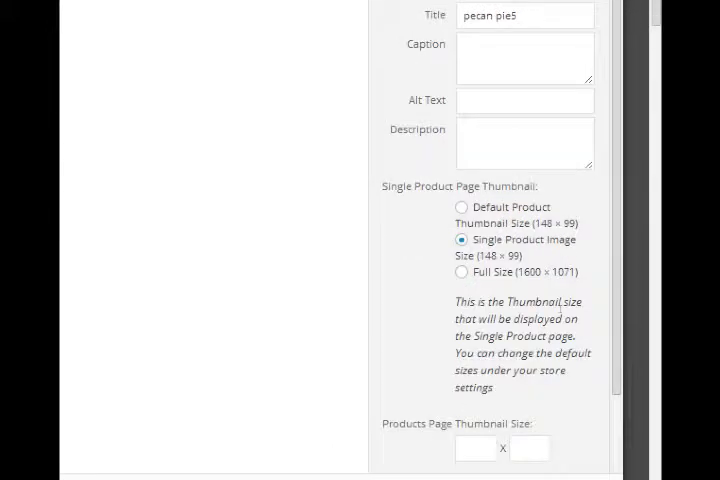
scroll(down, 3)
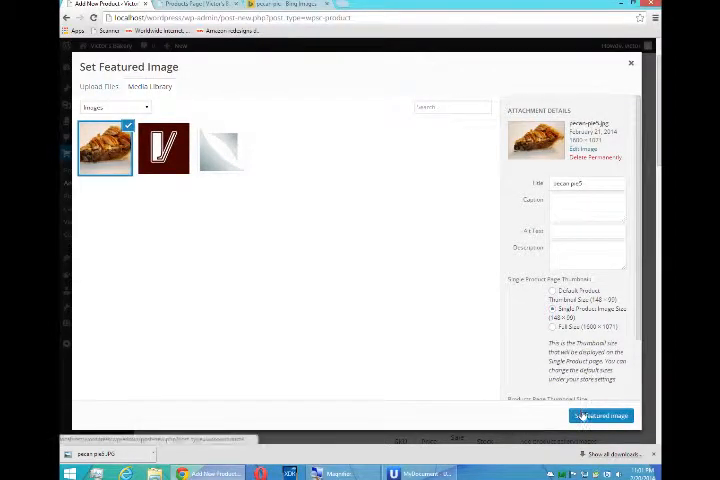
click(600, 416)
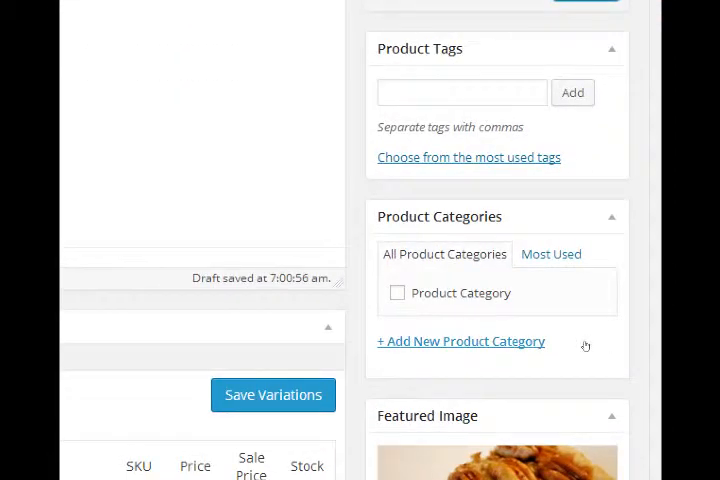
Step: Add a new 'Pie' product category and assign it to VmC Pecan Pie
click(460, 340)
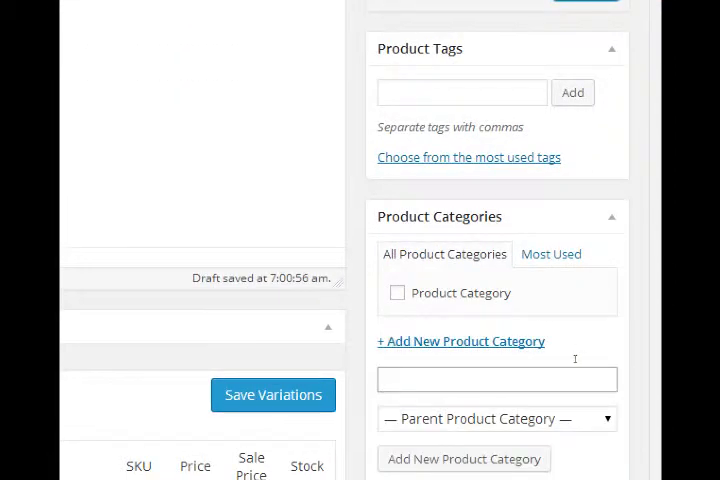
text(P)
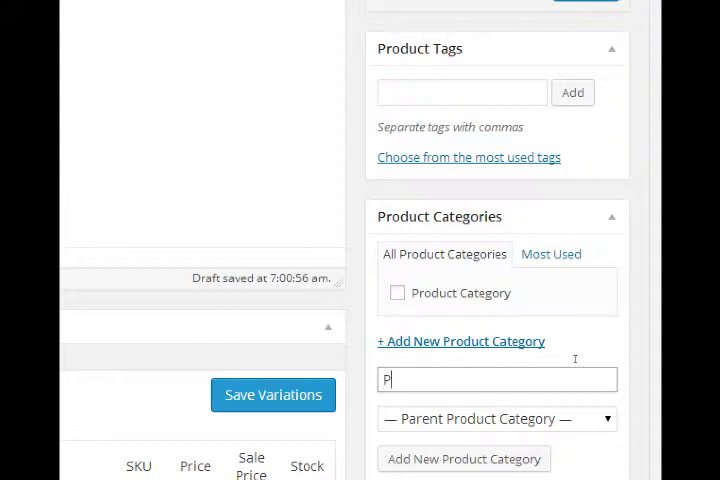
text(ie)
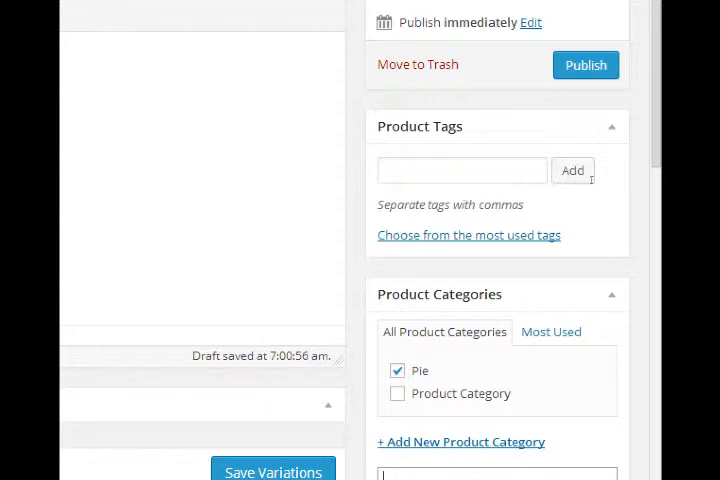
mouse_move(532, 216)
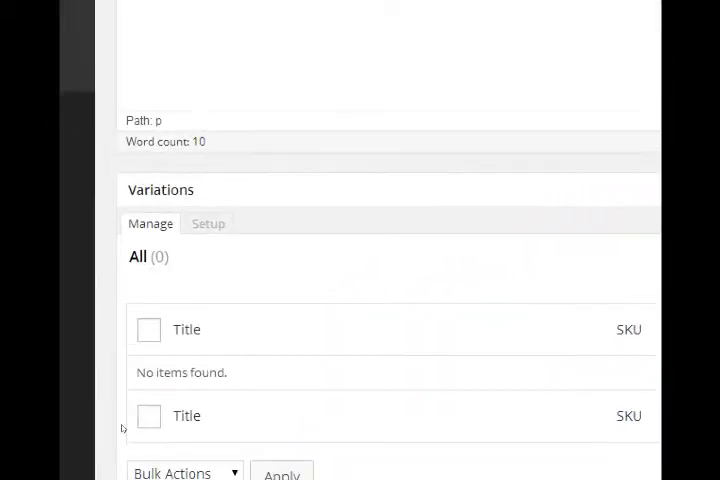
Step: Replace the Price Control value with 10
scroll(down, 3)
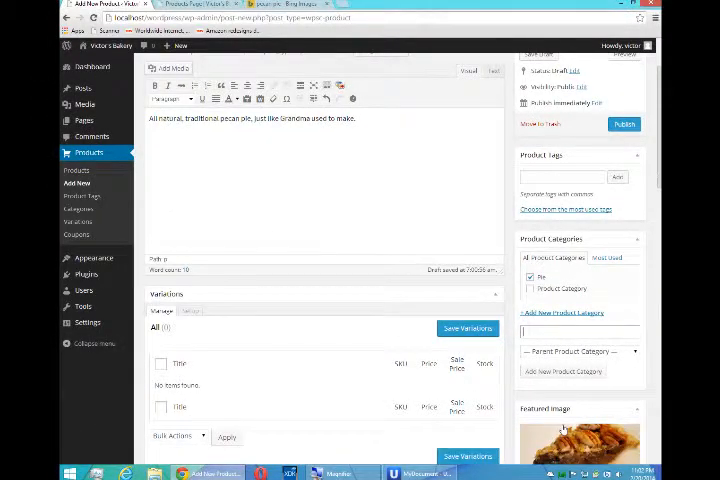
scroll(down, 3)
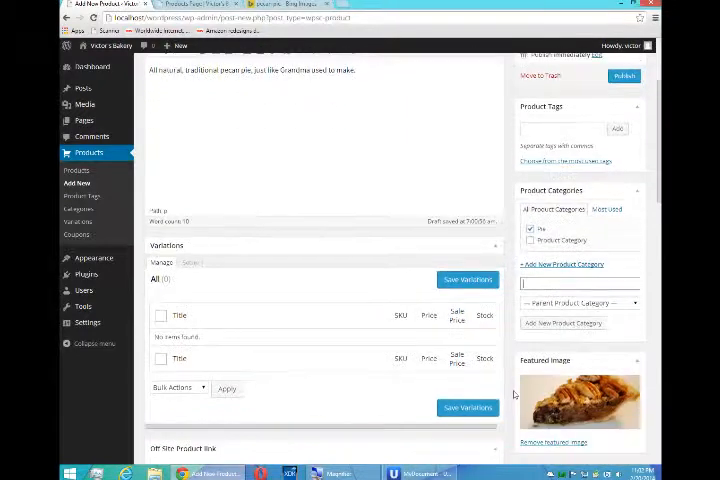
scroll(down, 3)
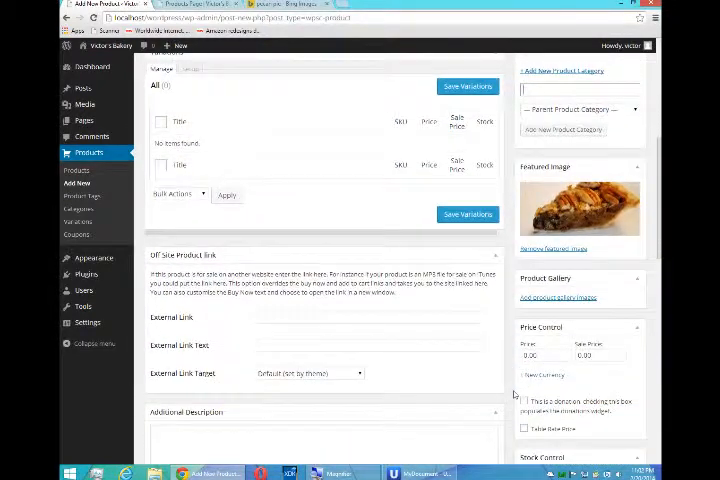
scroll(down, 3)
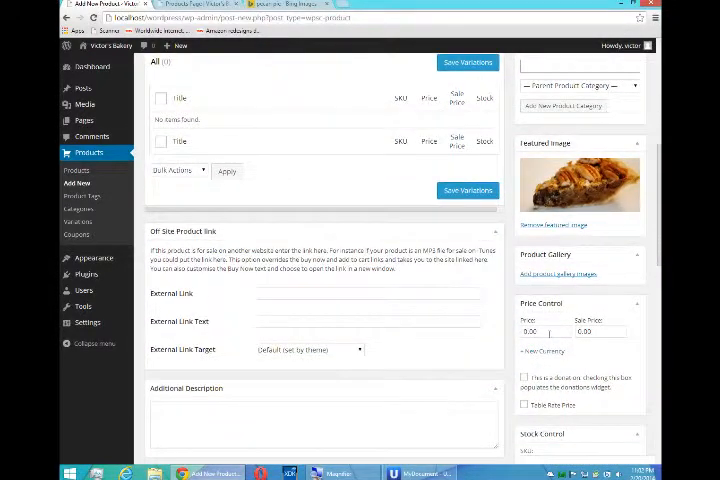
triple_click(536, 332)
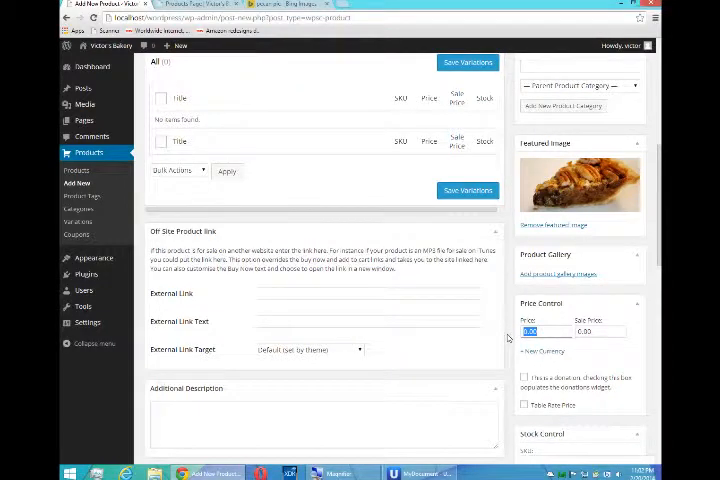
text(10)
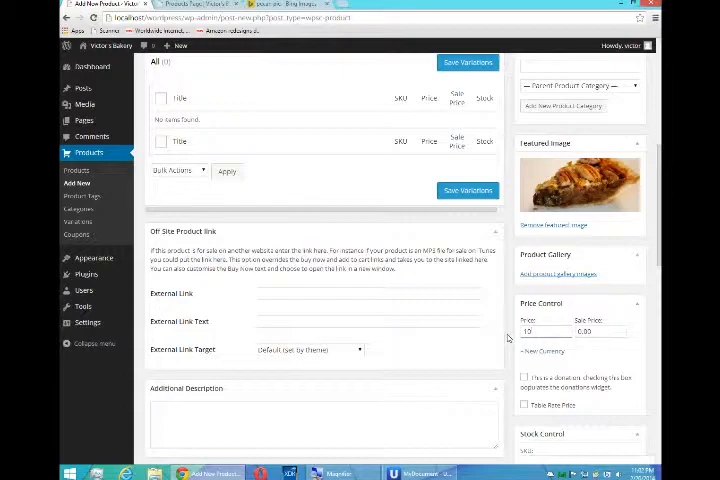
Step: Publish the VmC Pecan Pie product
scroll(down, 3)
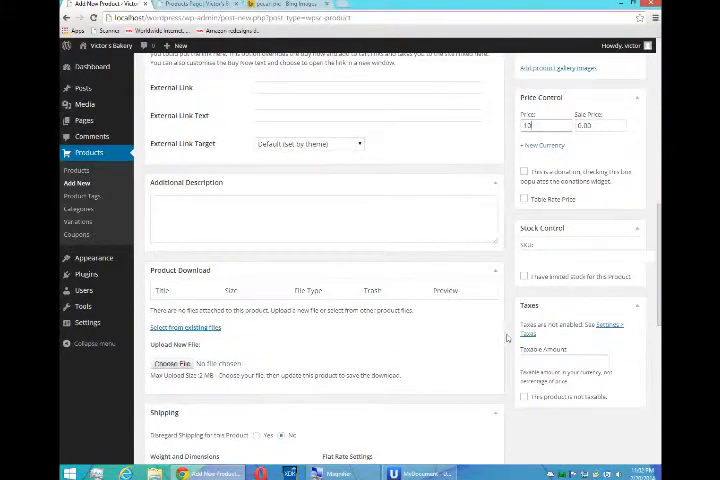
scroll(down, 3)
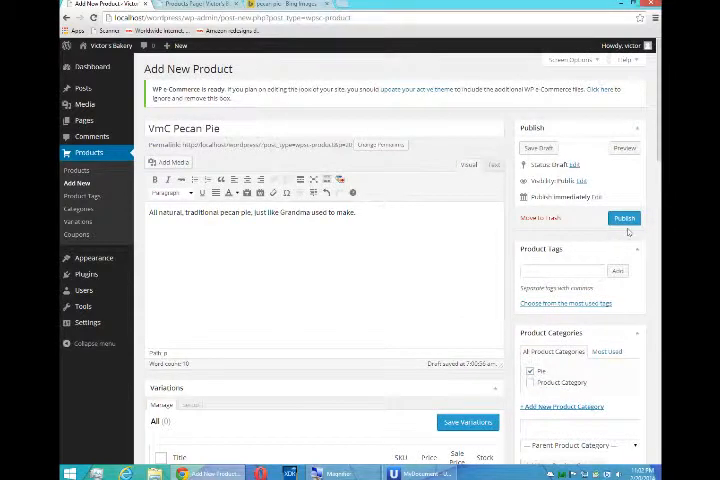
click(624, 218)
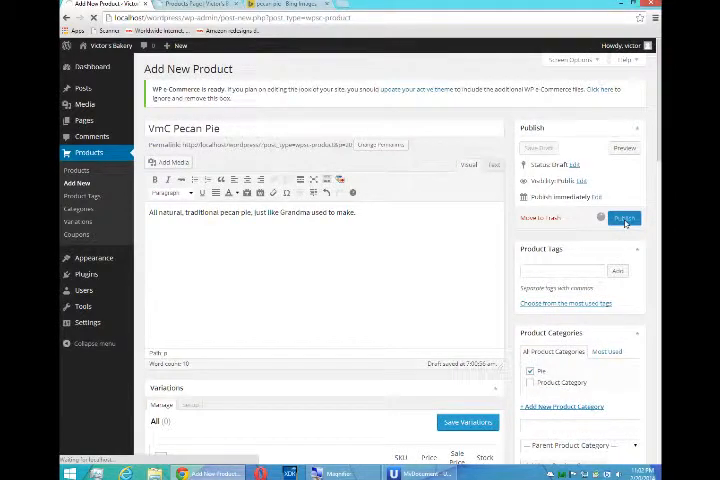
click(624, 218)
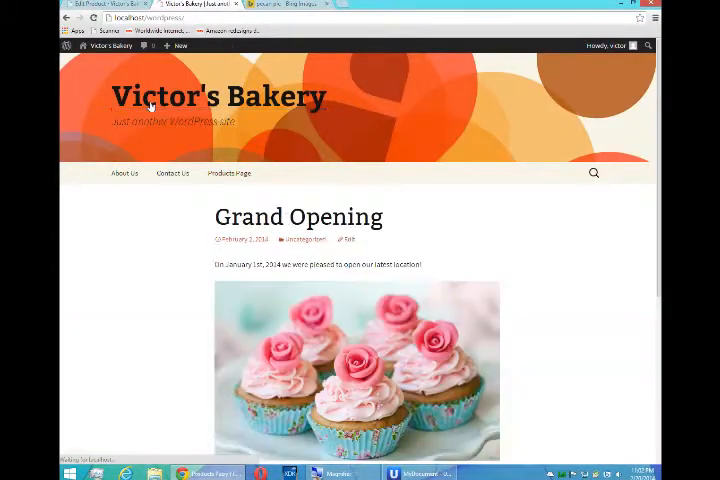
Step: View VmC Pecan Pie at $10.00 on Victor's Bakery's Products Page and its product page
scroll(down, 3)
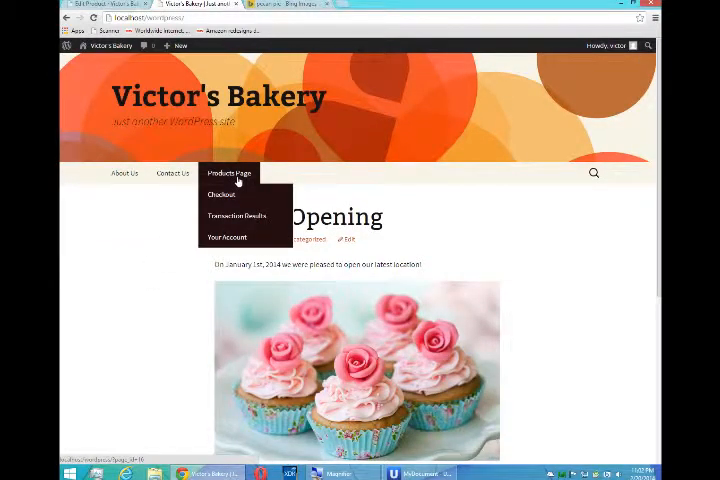
click(228, 172)
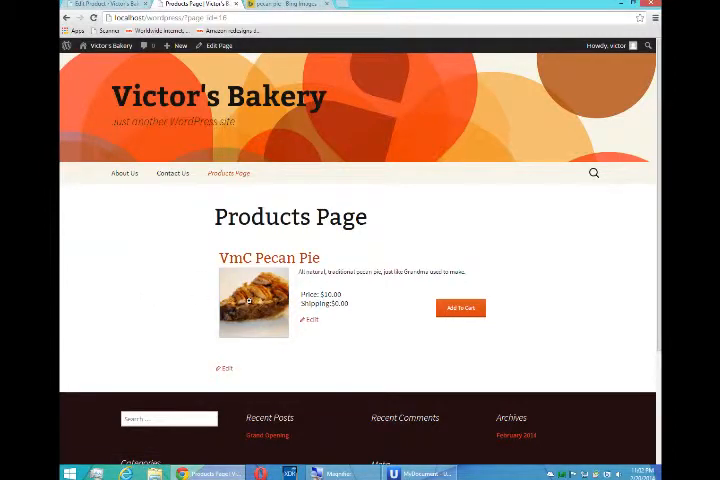
click(252, 302)
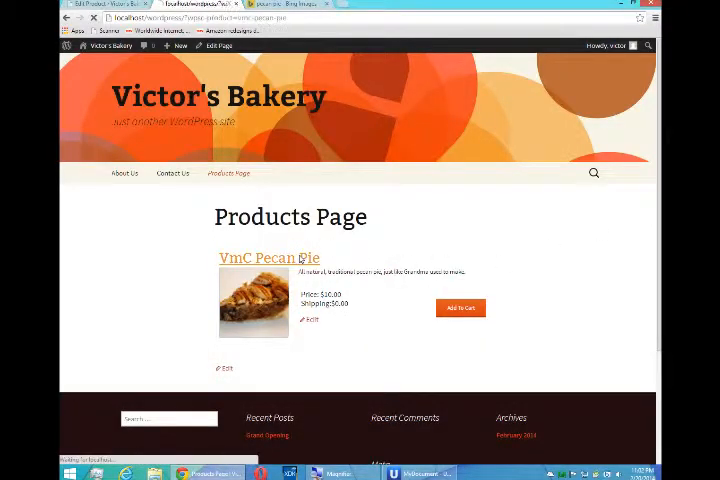
click(268, 258)
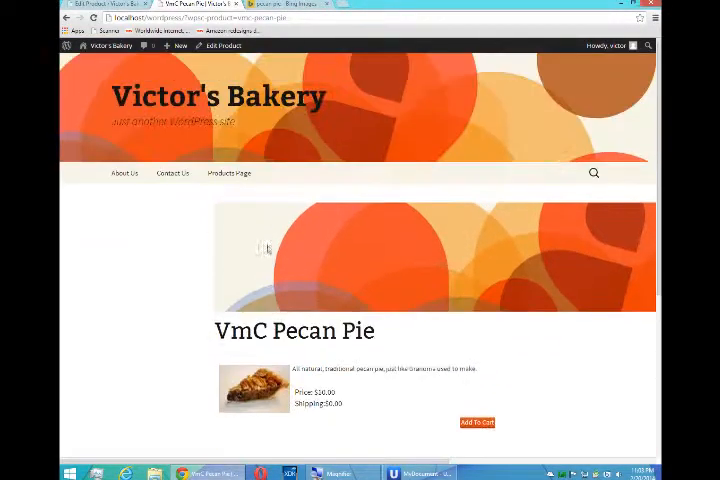
Step: Return to the Products Page and add VmC Pecan Pie to the cart
click(228, 172)
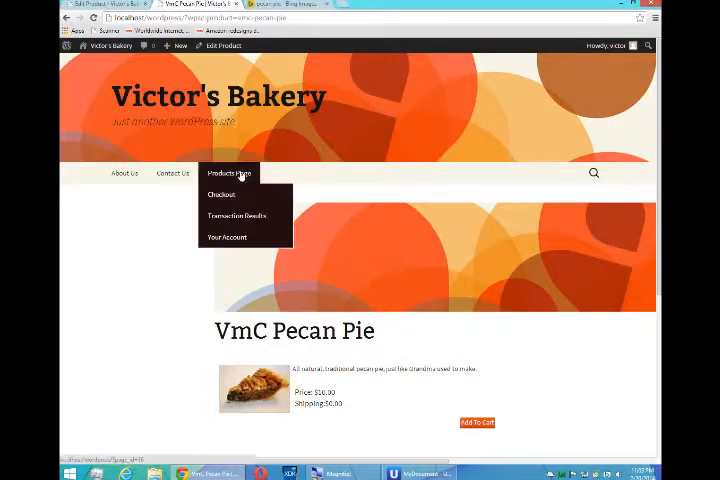
click(228, 172)
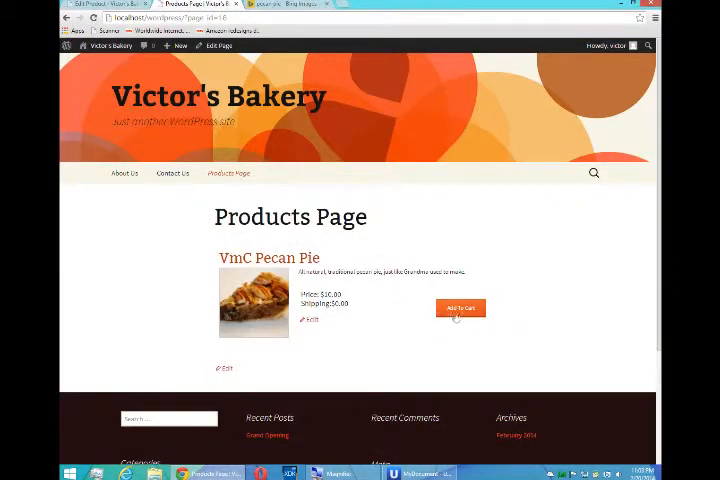
click(460, 308)
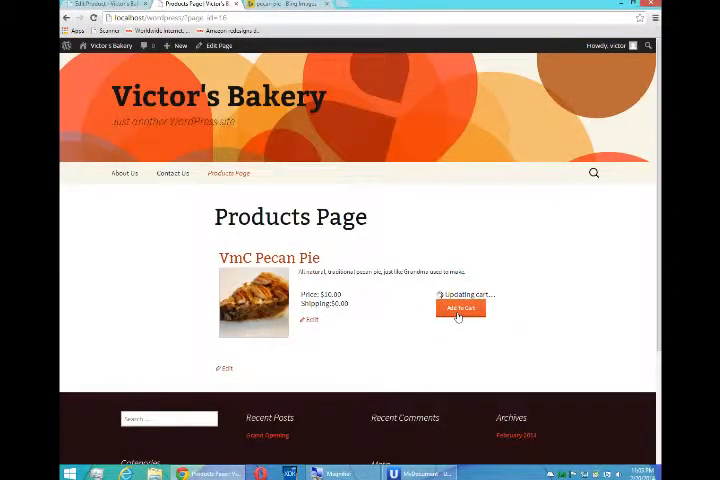
click(460, 308)
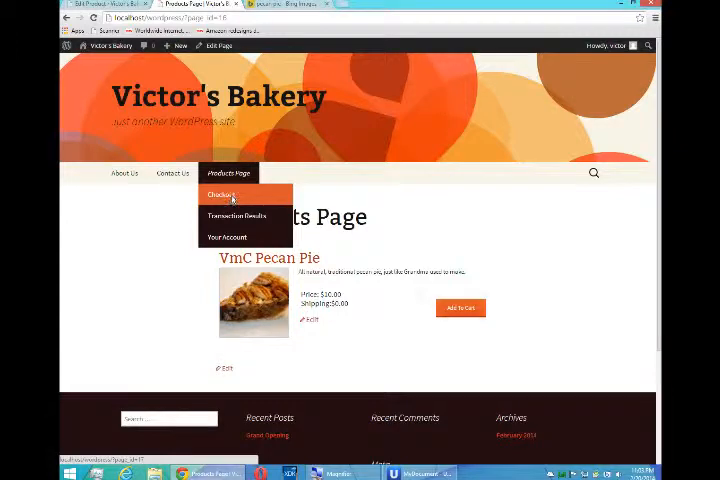
Step: Review the Checkout page showing VmC Pecan Pie above the empty billing and shipping forms
click(218, 194)
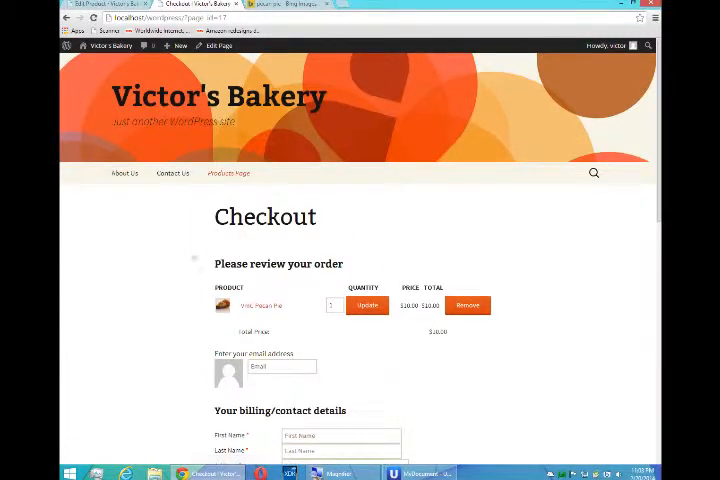
scroll(down, 3)
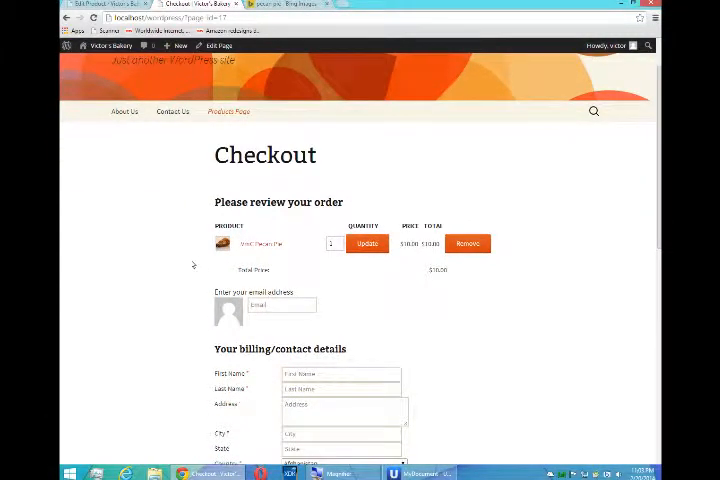
scroll(down, 3)
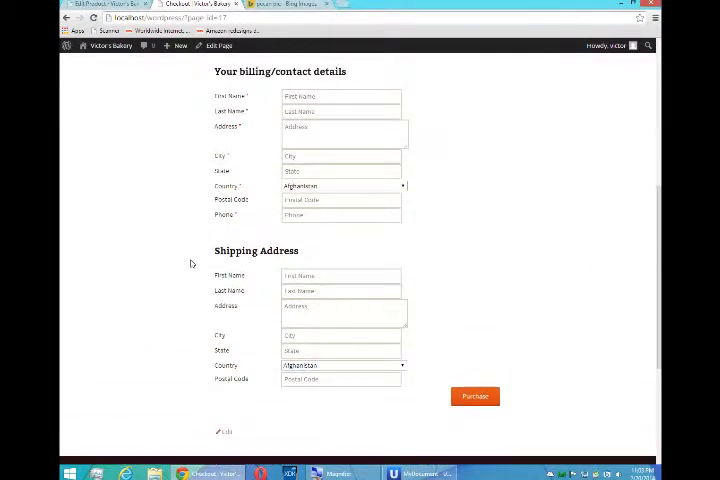
scroll(up, 3)
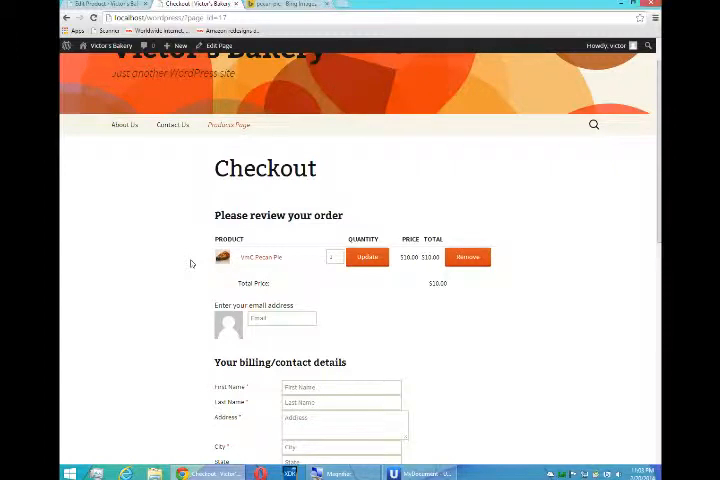
scroll(down, 3)
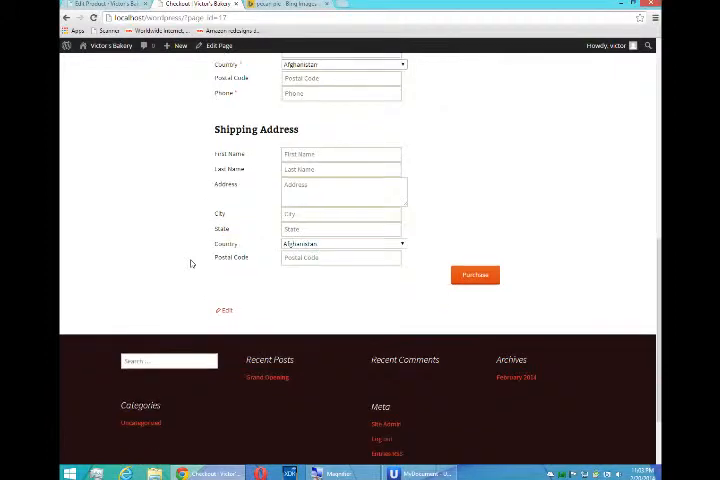
scroll(up, 3)
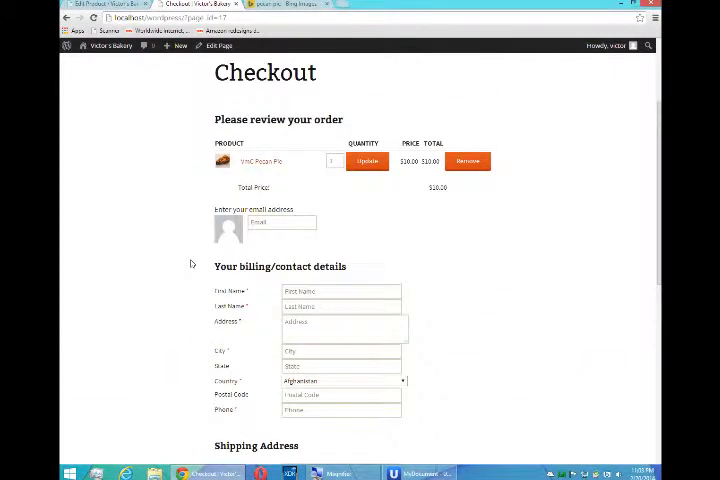